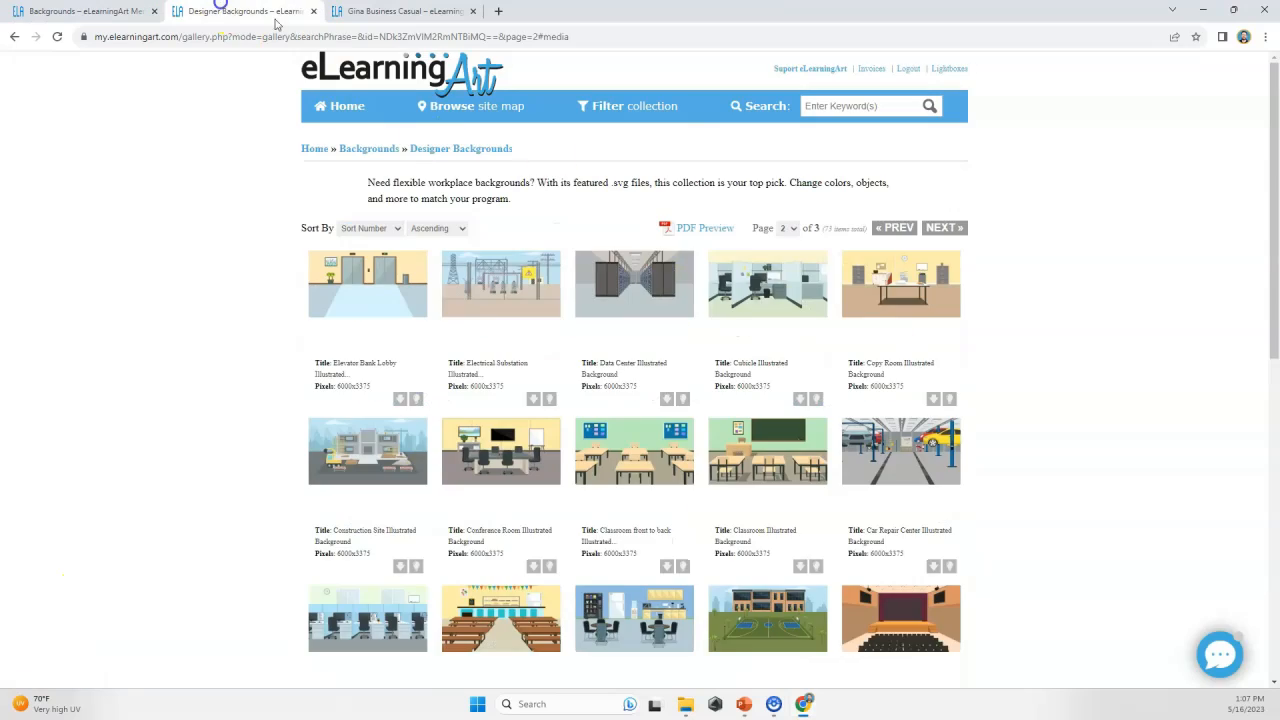
# Switch to the Designer Backgrounds gallery showing the illustrated workplace backgrounds
pyautogui.click(768, 452)
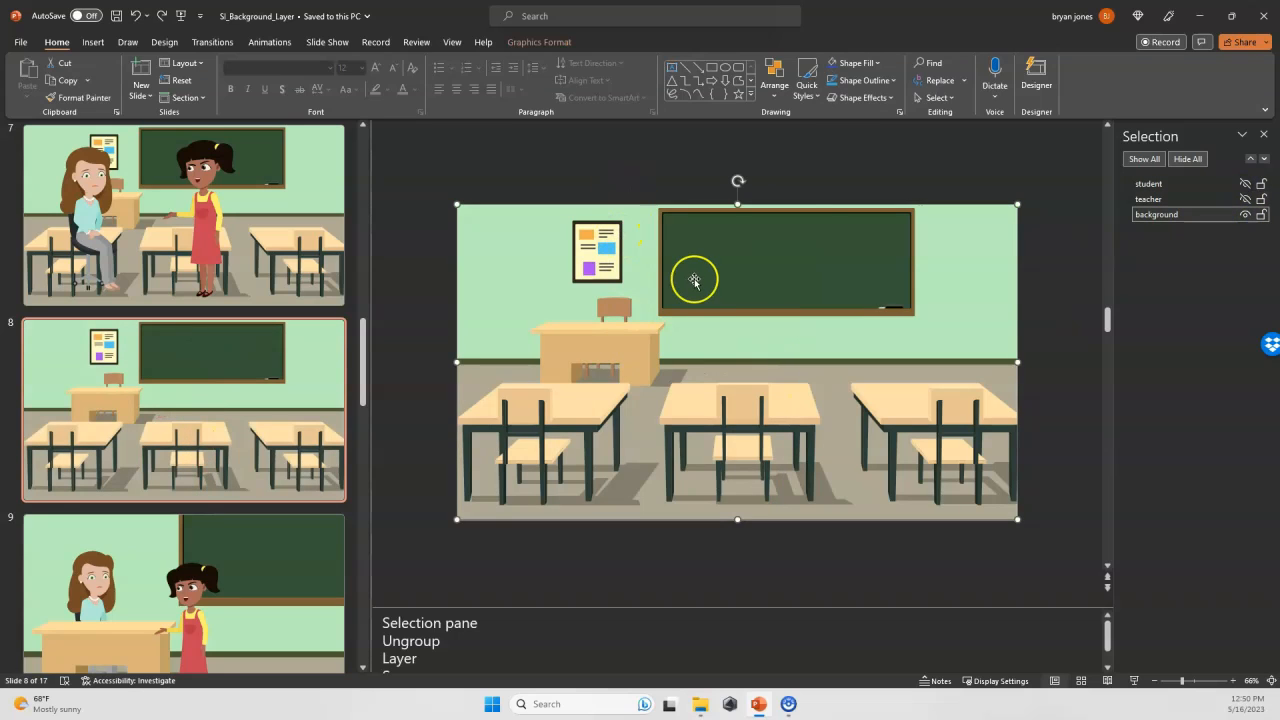
# Ungroup the classroom background graphic into its separate freeform shapes and deselect them
pyautogui.rightClick(694, 280)
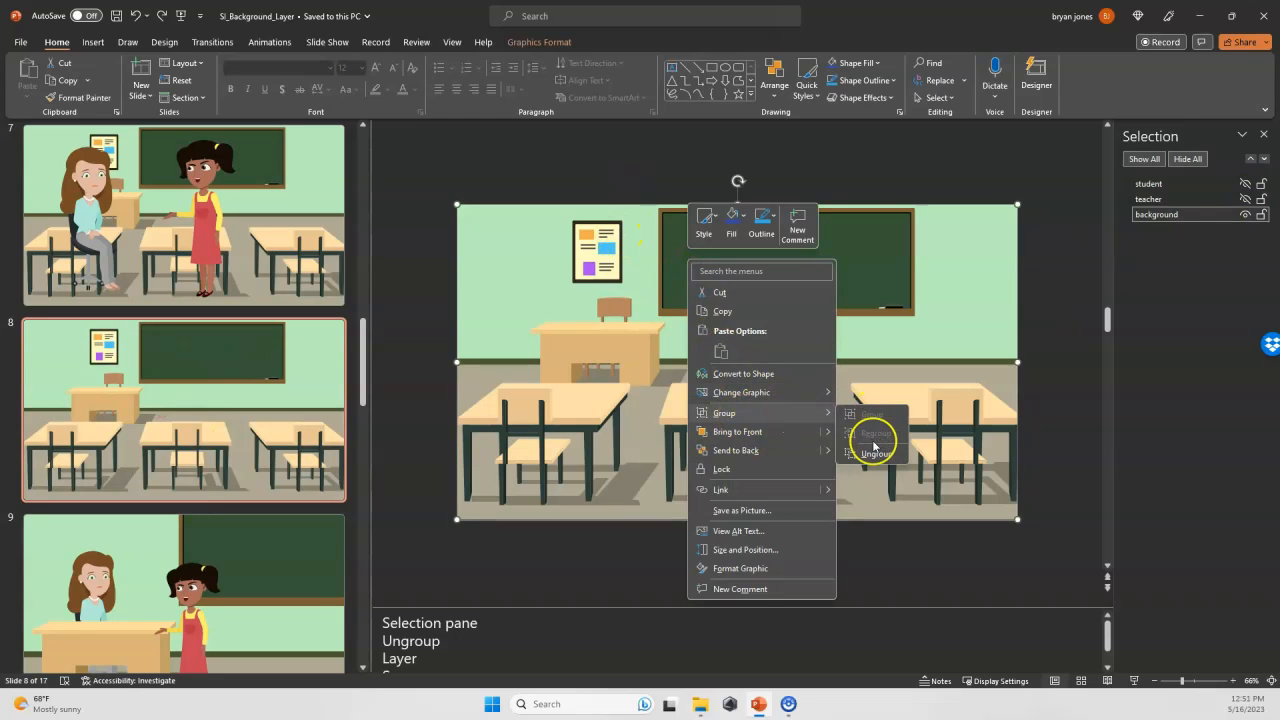
pyautogui.click(876, 452)
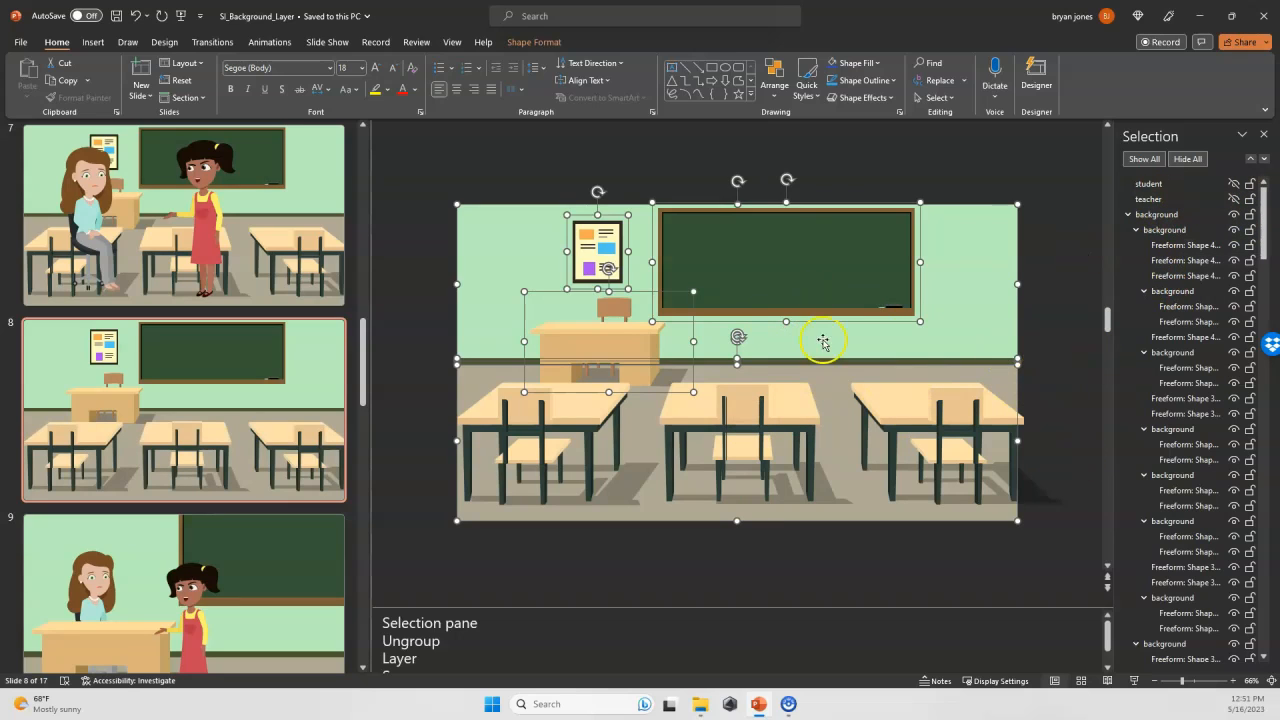
pyautogui.click(1048, 296)
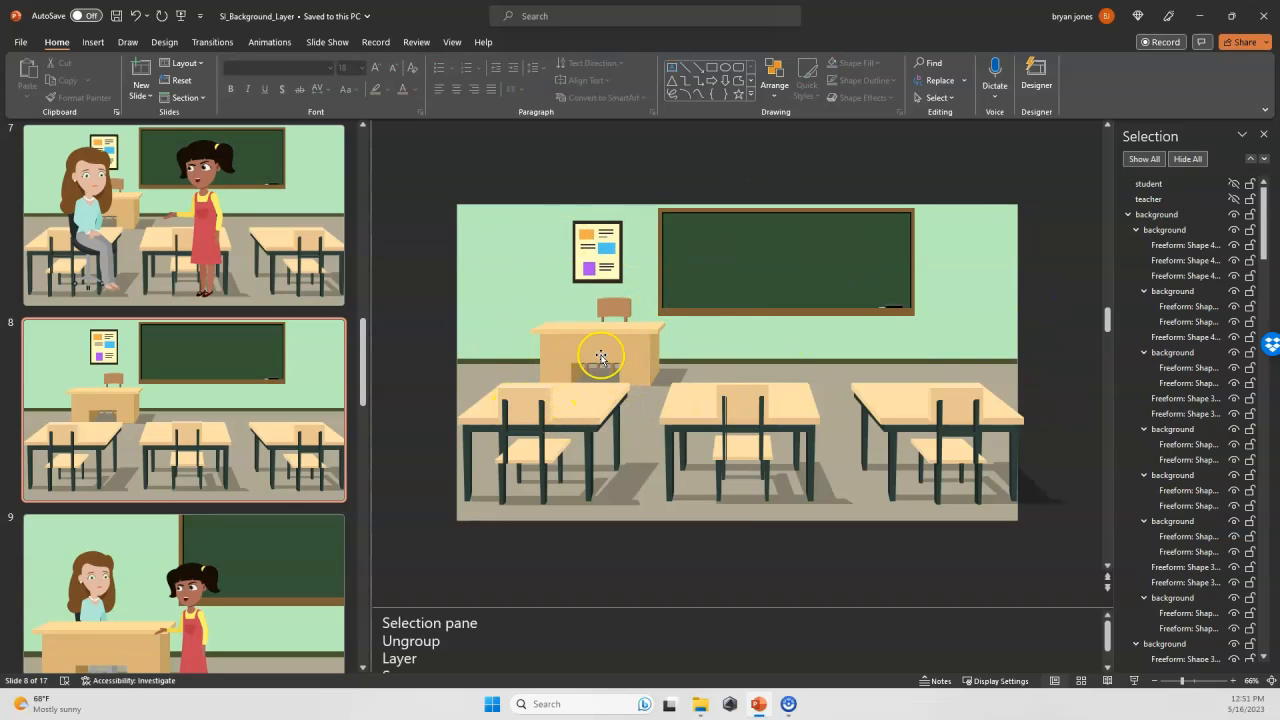
# Delete the rows of student desks, leaving the teacher's desk and chalkboard, and reveal the student
pyautogui.click(558, 444)
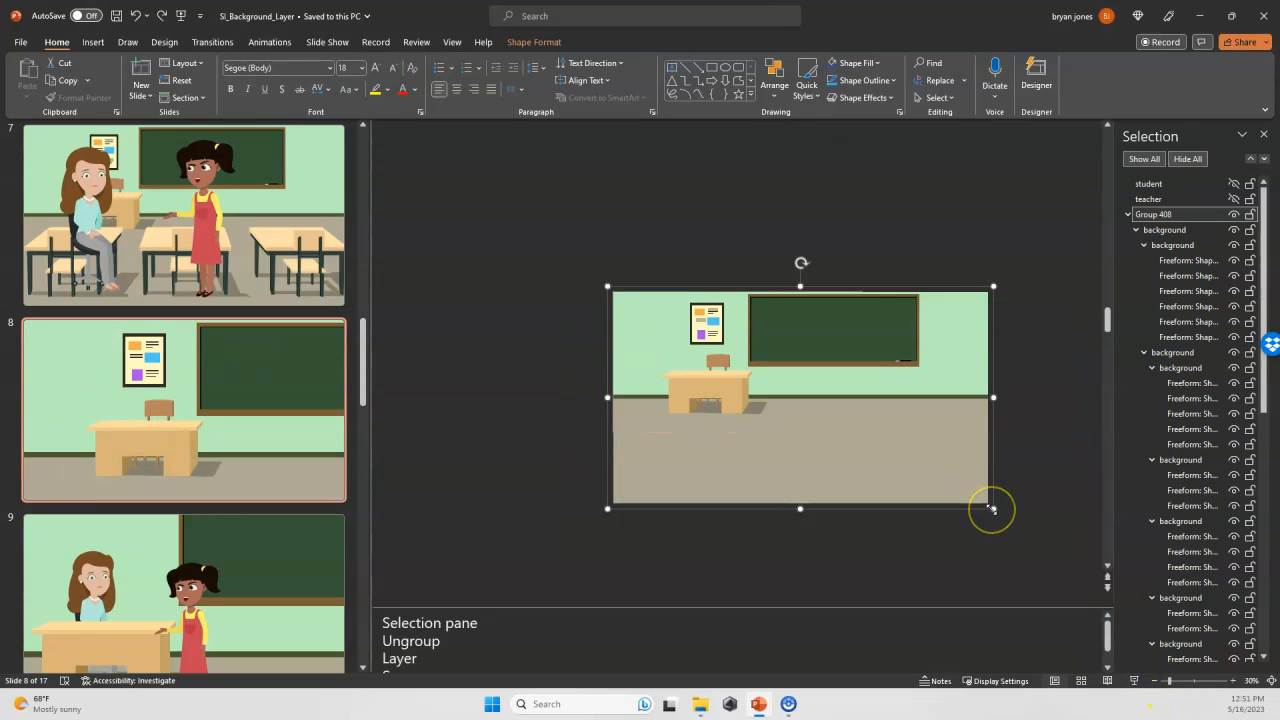
pyautogui.click(656, 228)
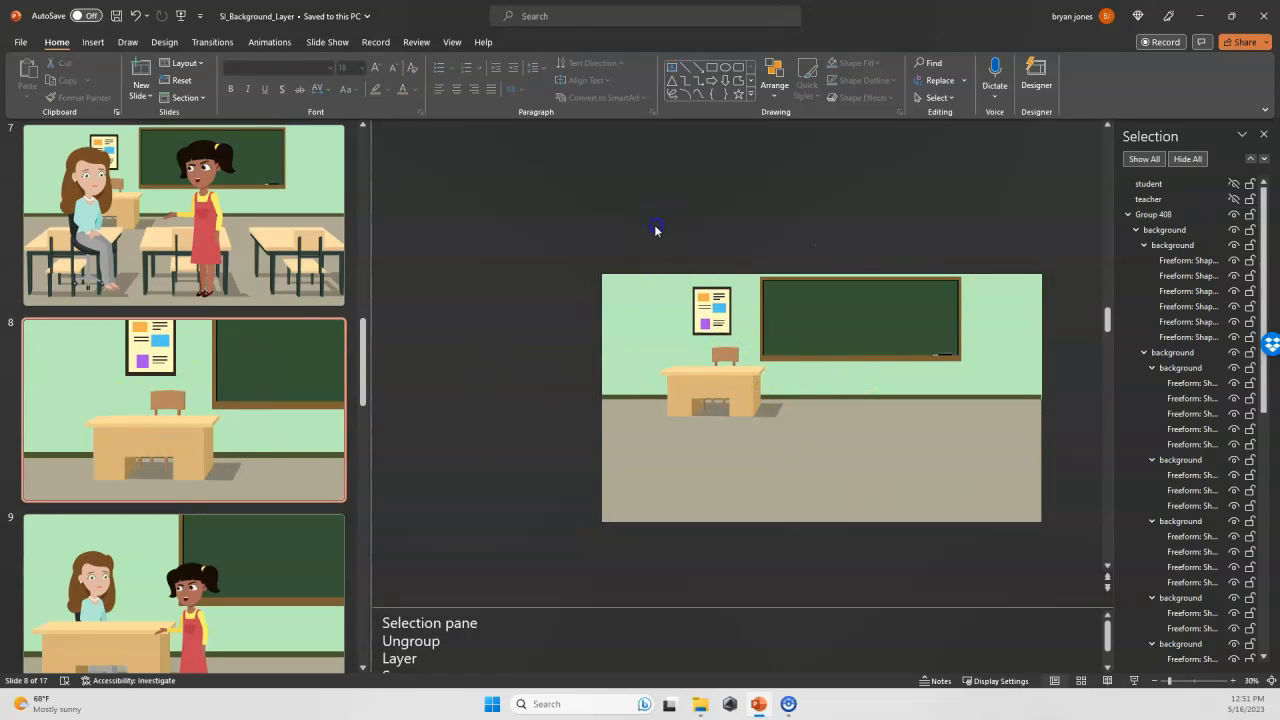
pyautogui.click(1234, 184)
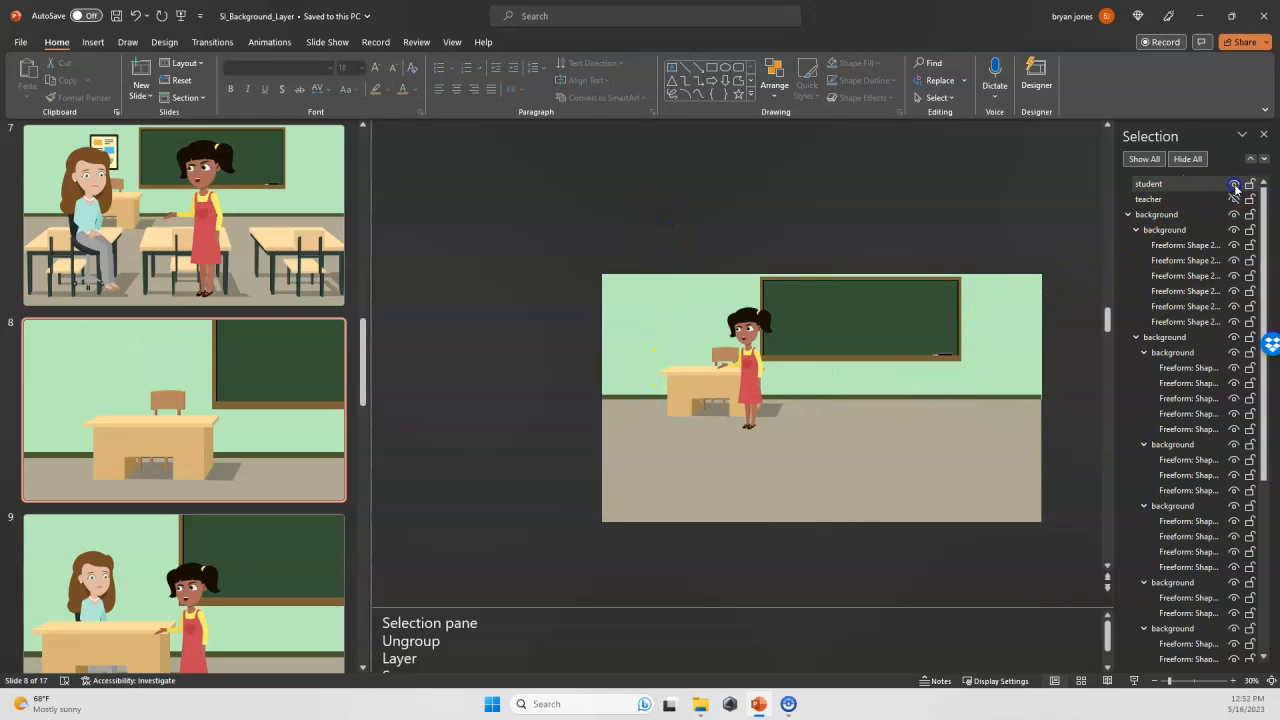
# Show the teacher, group the desk shapes as a 'desk' layer above teacher, and rename the background layer
pyautogui.click(1236, 184)
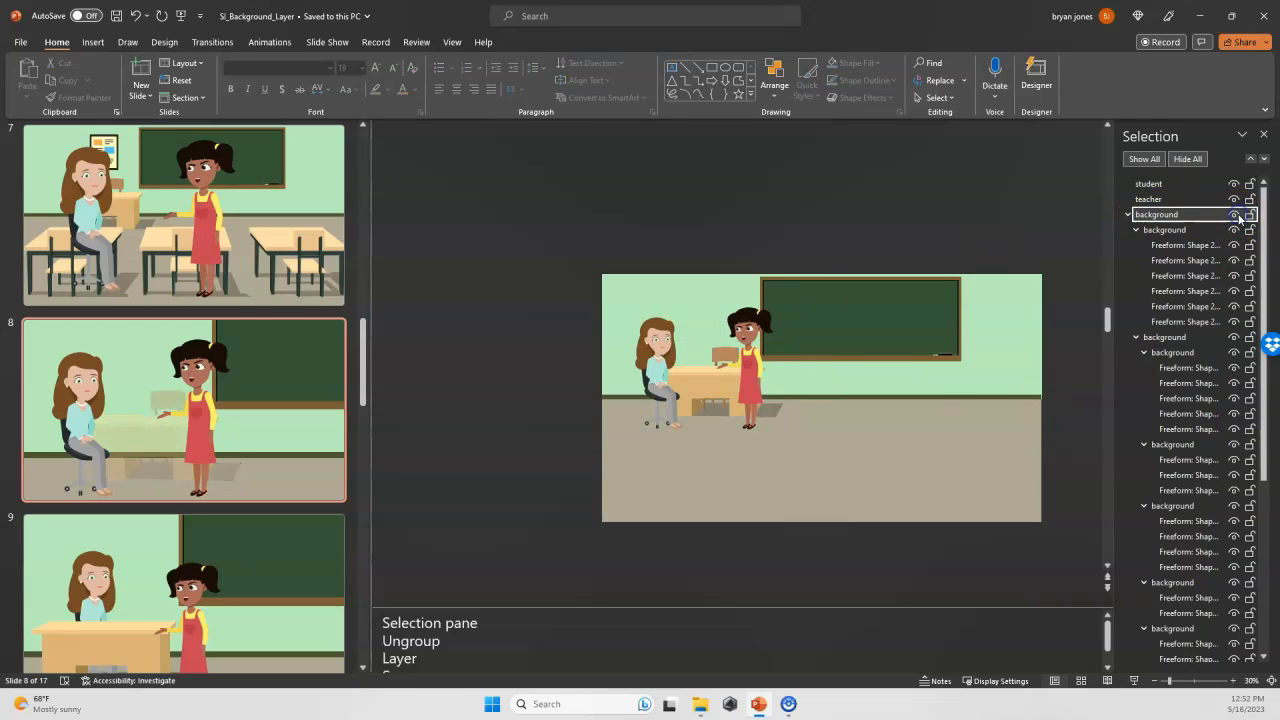
pyautogui.doubleClick(1160, 214)
pyautogui.write('desk')
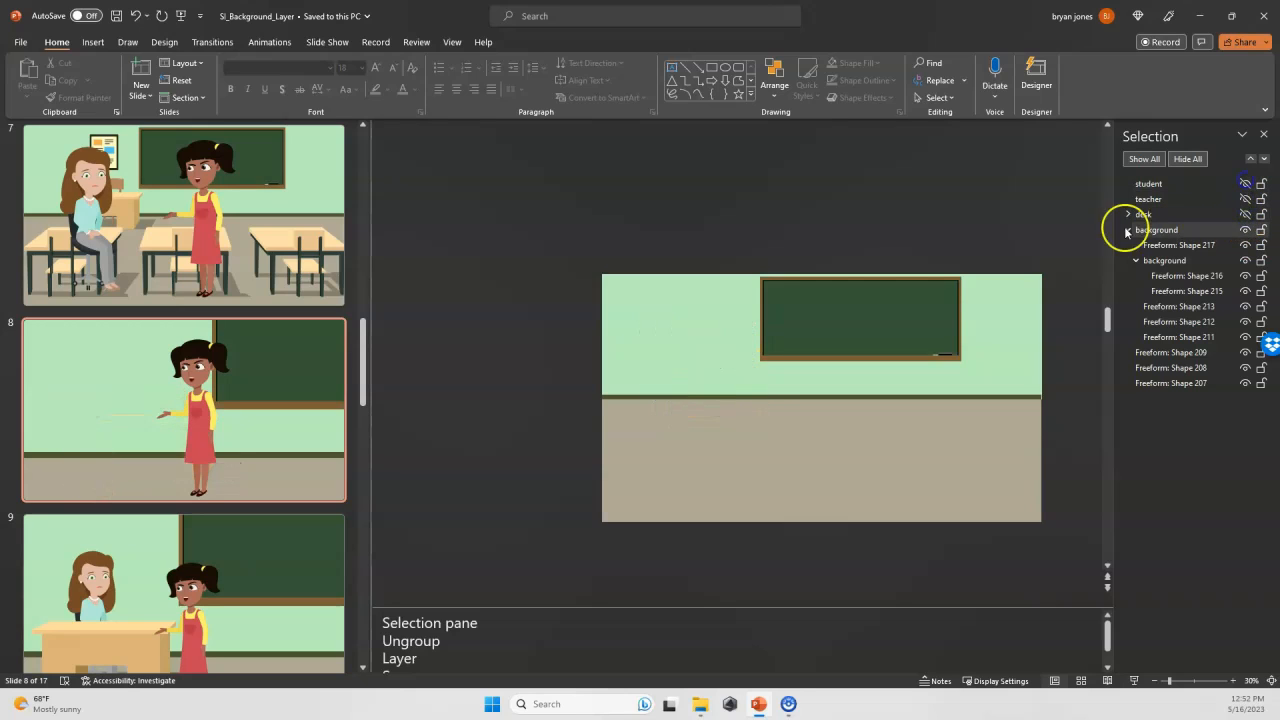
pyautogui.click(1156, 228)
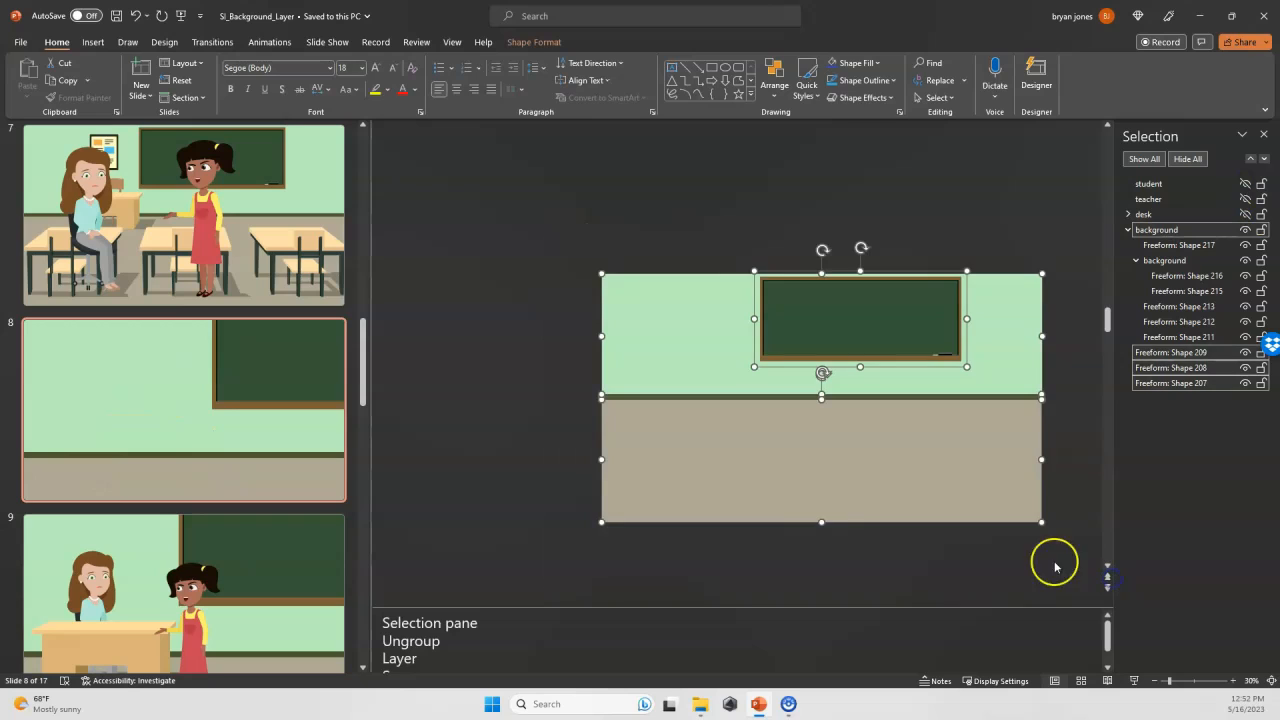
pyautogui.moveTo(992, 554)
pyautogui.write('back')
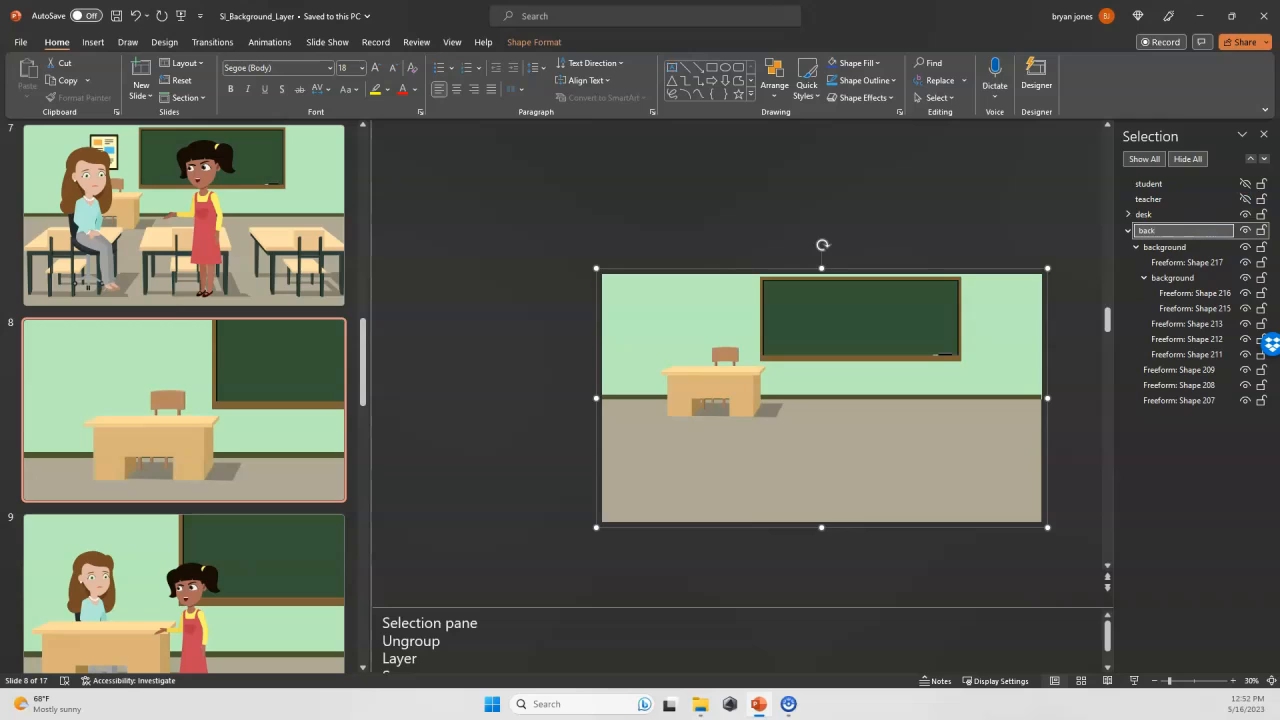
pyautogui.click(1160, 232)
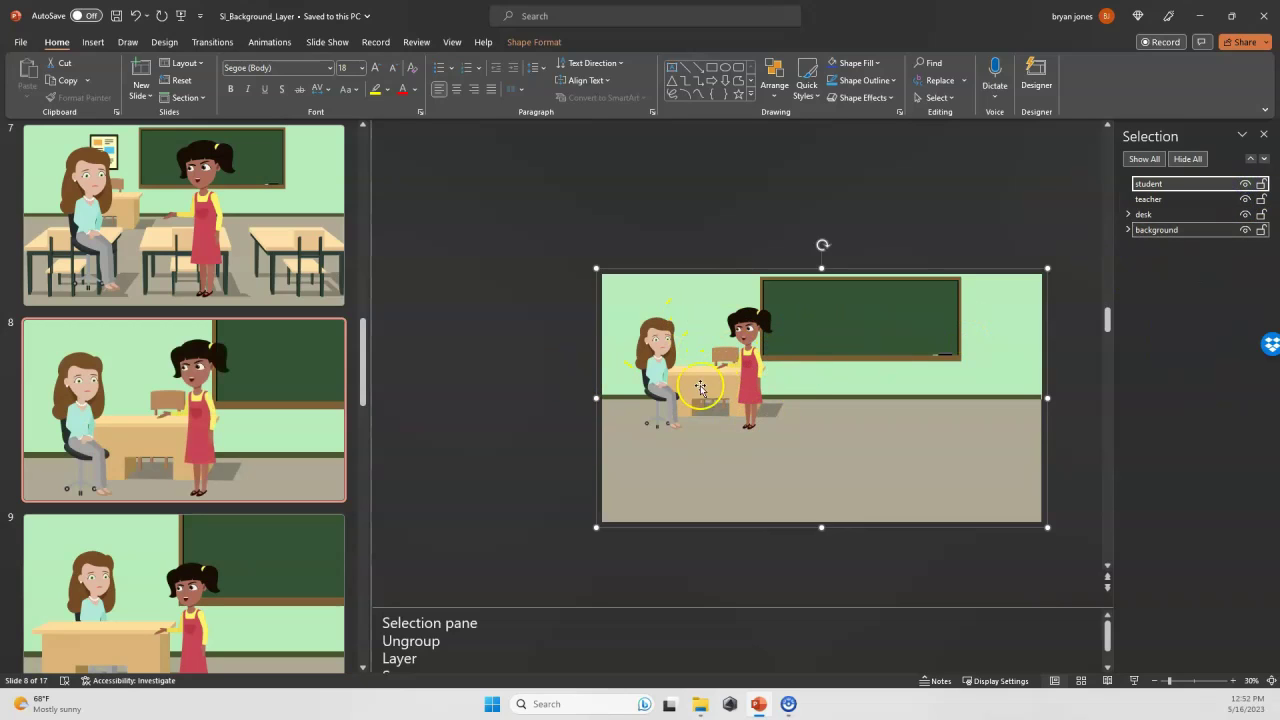
pyautogui.moveTo(884, 440)
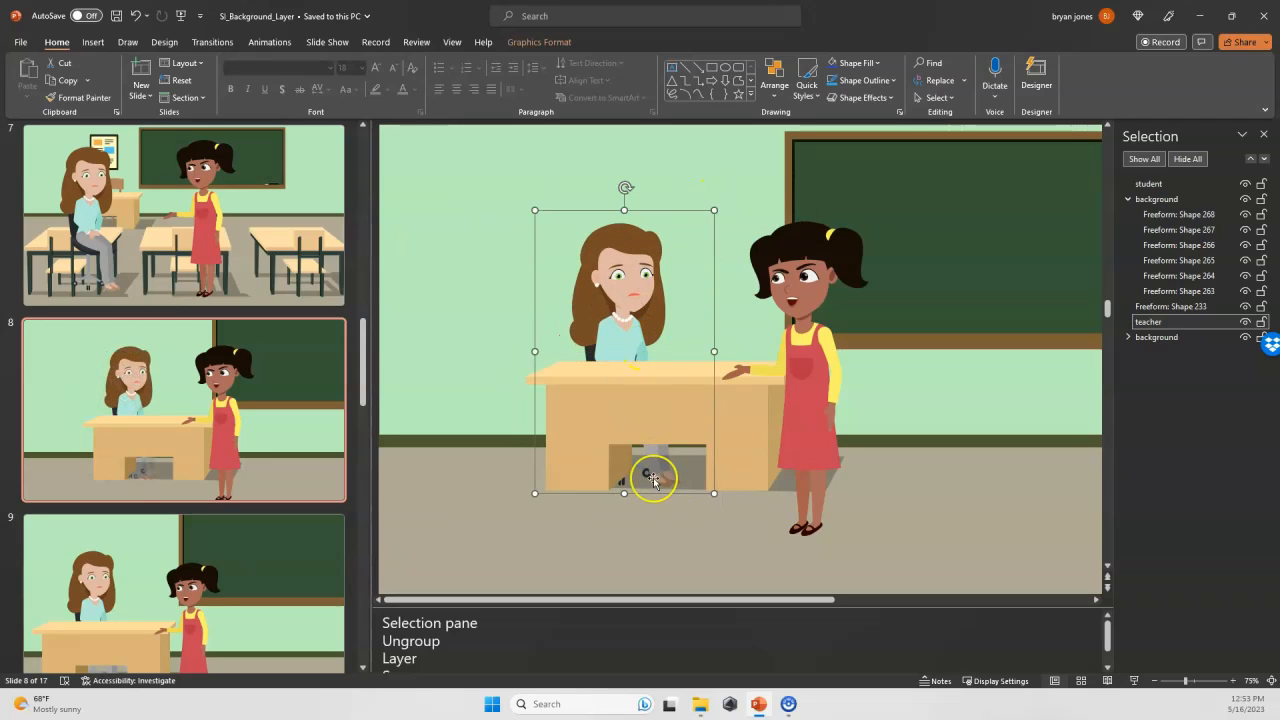
pyautogui.moveTo(762, 472)
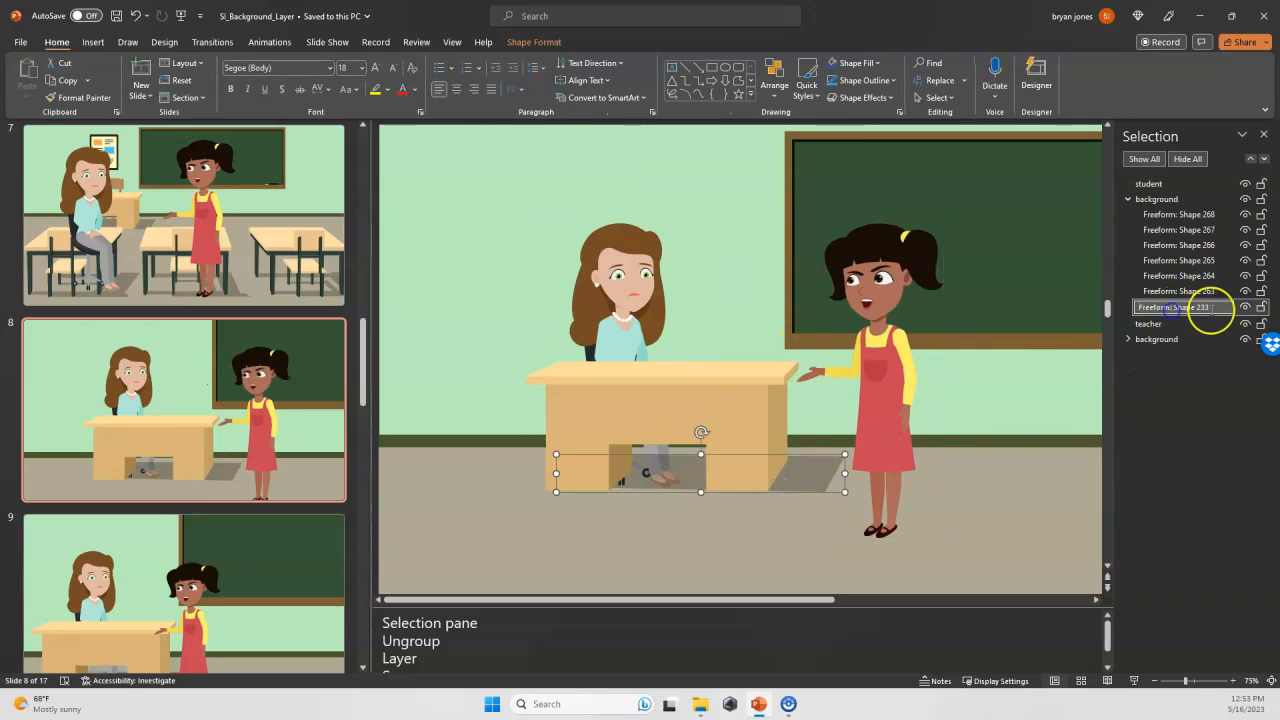
# Rename the desk's shadow freeform to 'shadow' and stack it beneath the teacher layer
pyautogui.click(1160, 308)
pyautogui.write('shadow')
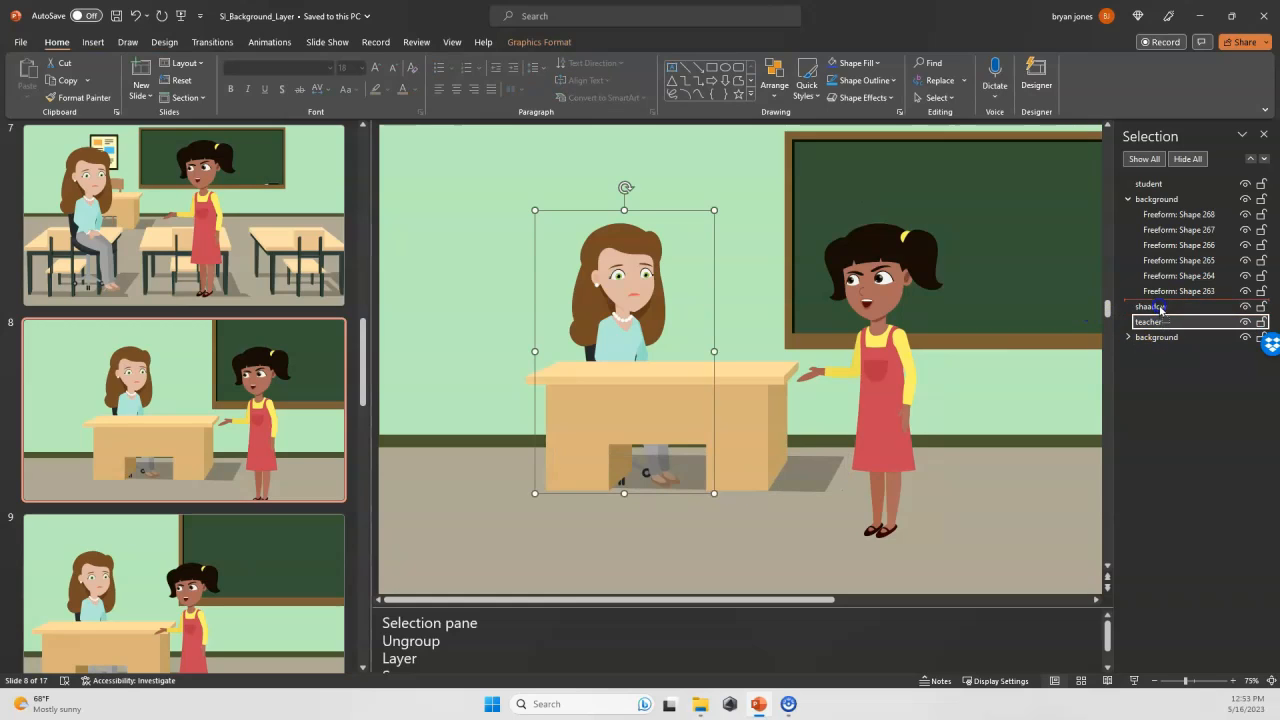
pyautogui.click(1150, 184)
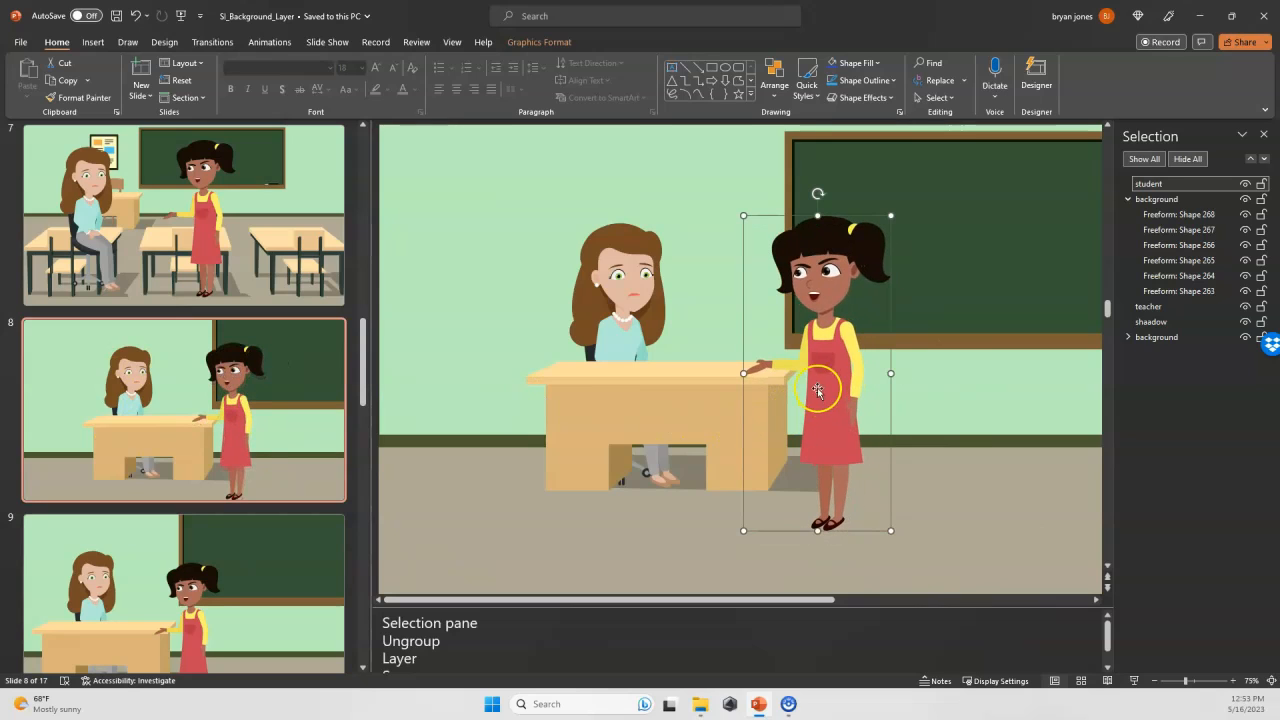
# Nudge the student closer to the desk, collapse the background group, zoom in and go to the File screen
pyautogui.moveTo(818, 390); pyautogui.dragTo(808, 380)
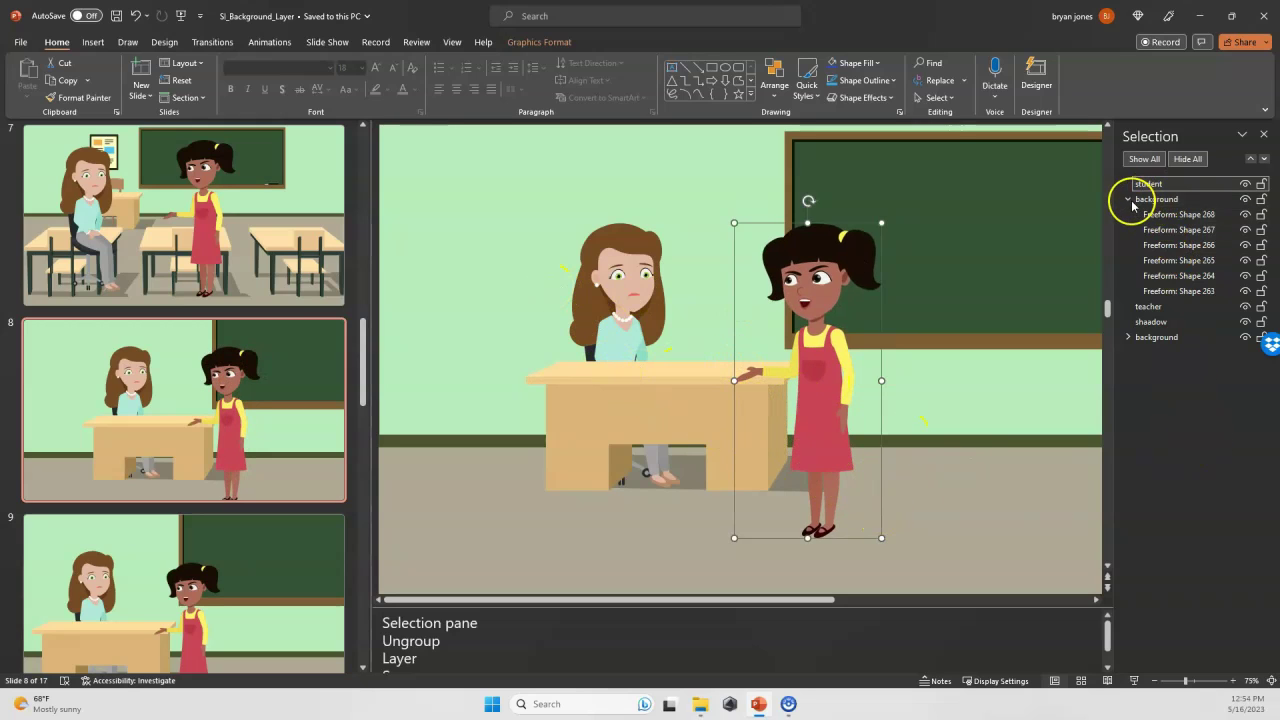
pyautogui.click(1128, 200)
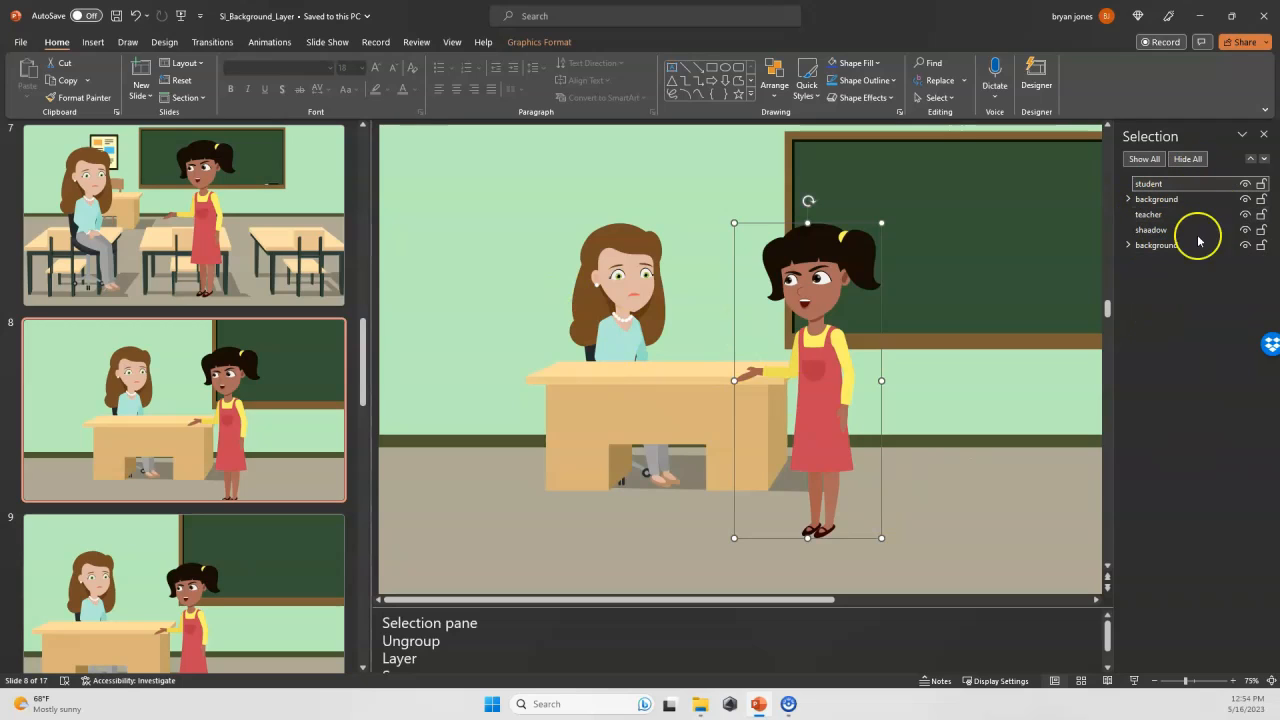
pyautogui.moveTo(616, 318)
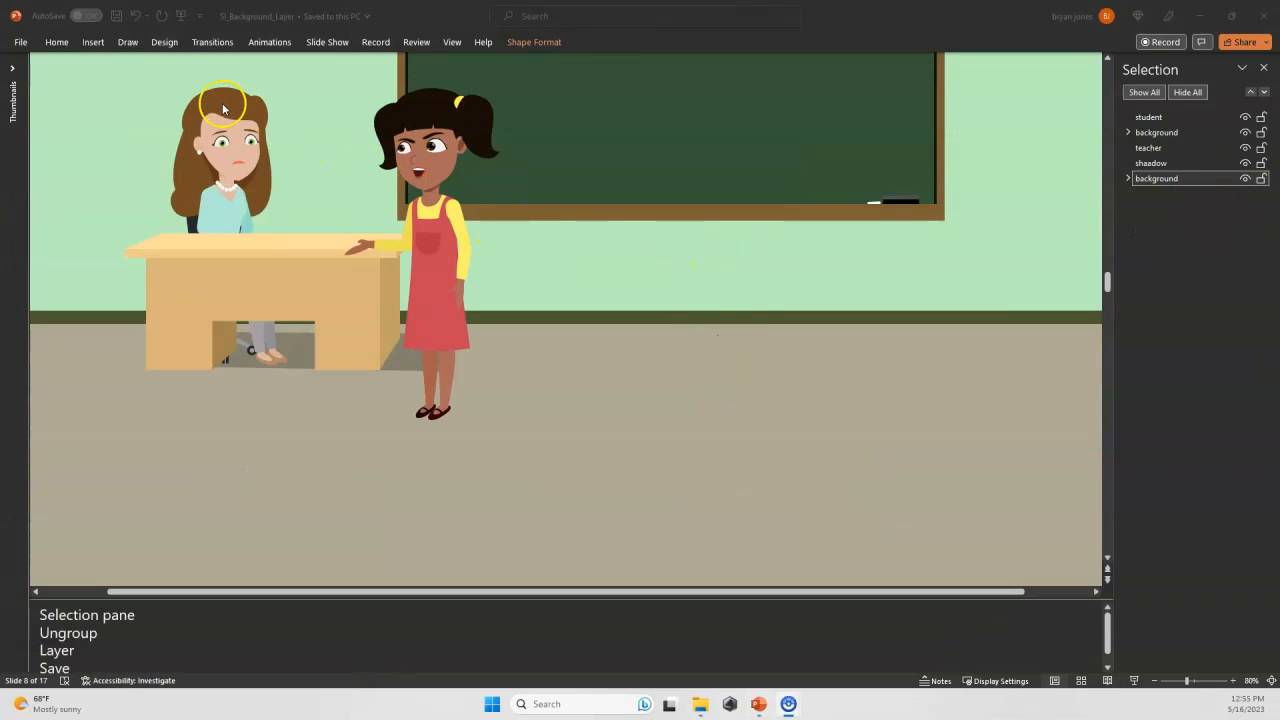
pyautogui.moveTo(218, 264)
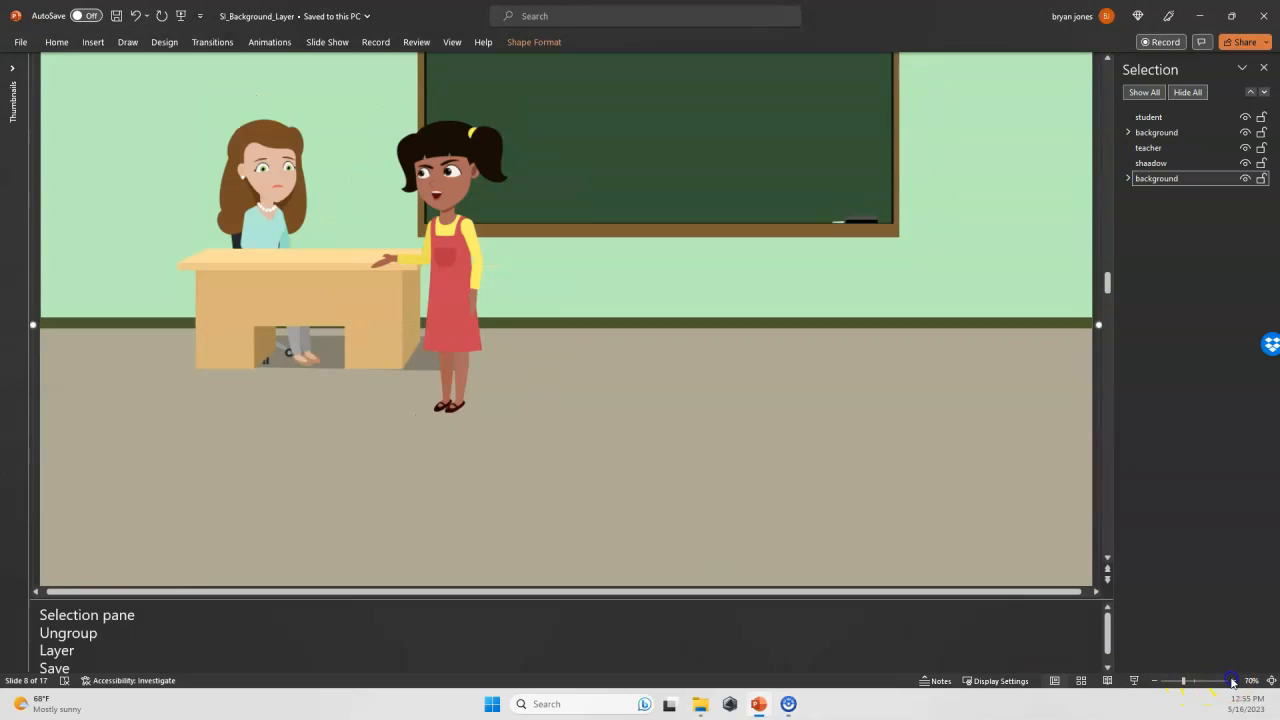
pyautogui.click(1232, 680)
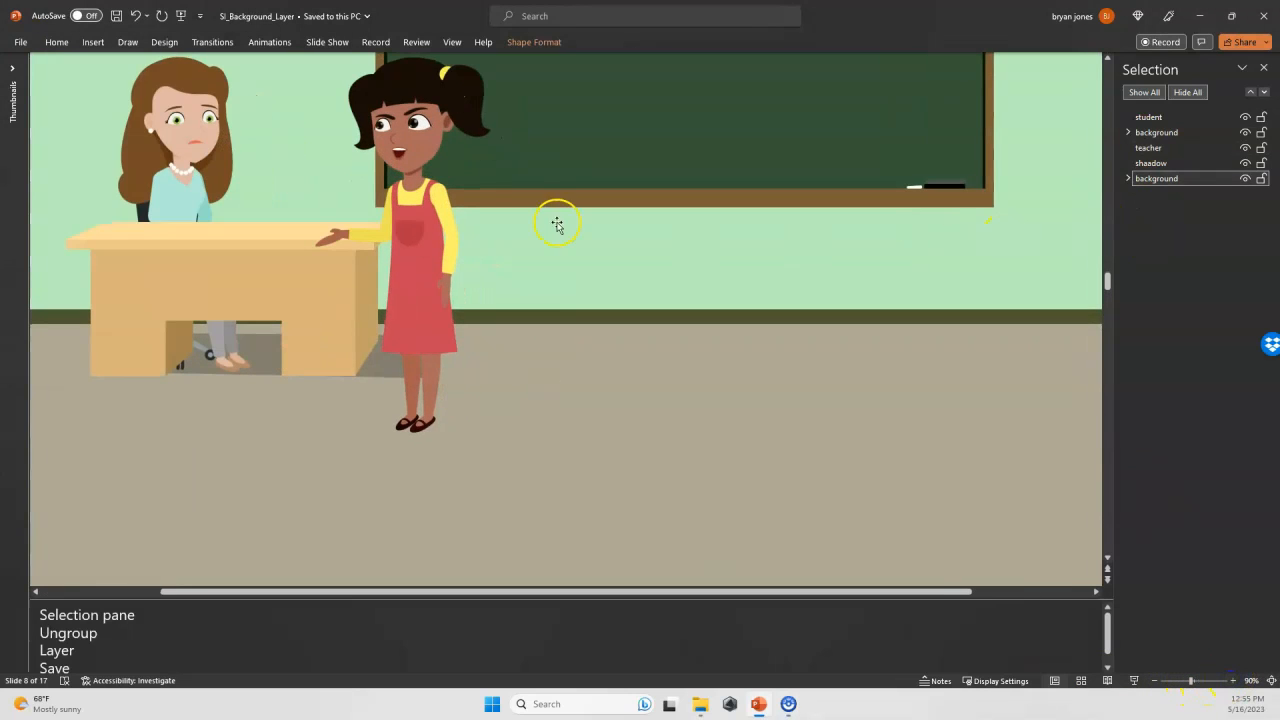
pyautogui.click(20, 42)
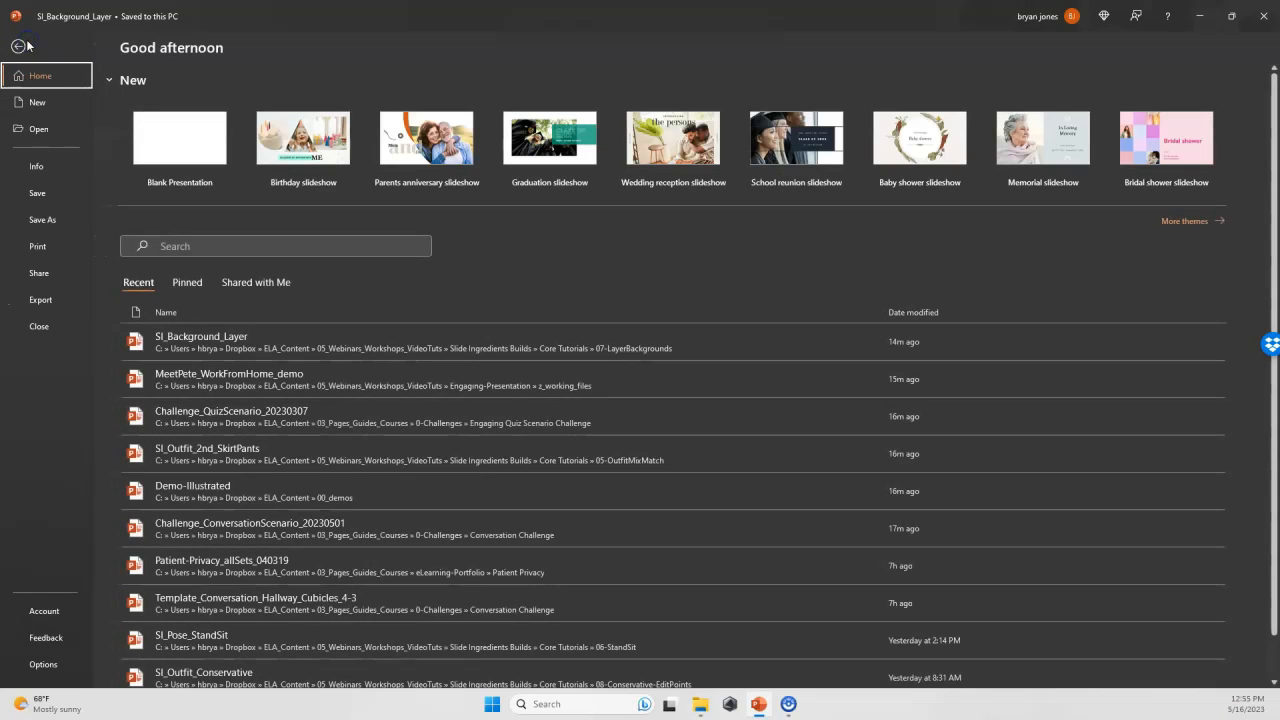
# Save the slide as Scalable Vector Graphics Format named 'final scene teacher student'
pyautogui.click(42, 218)
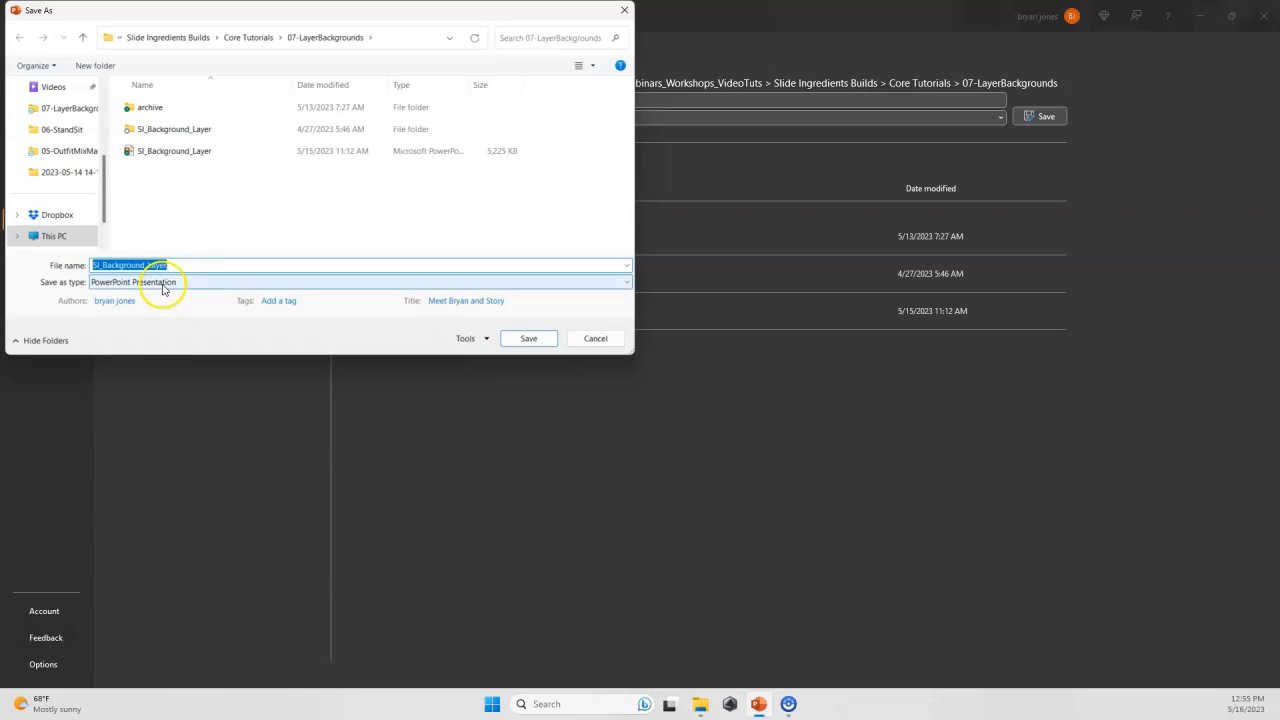
pyautogui.click(360, 280)
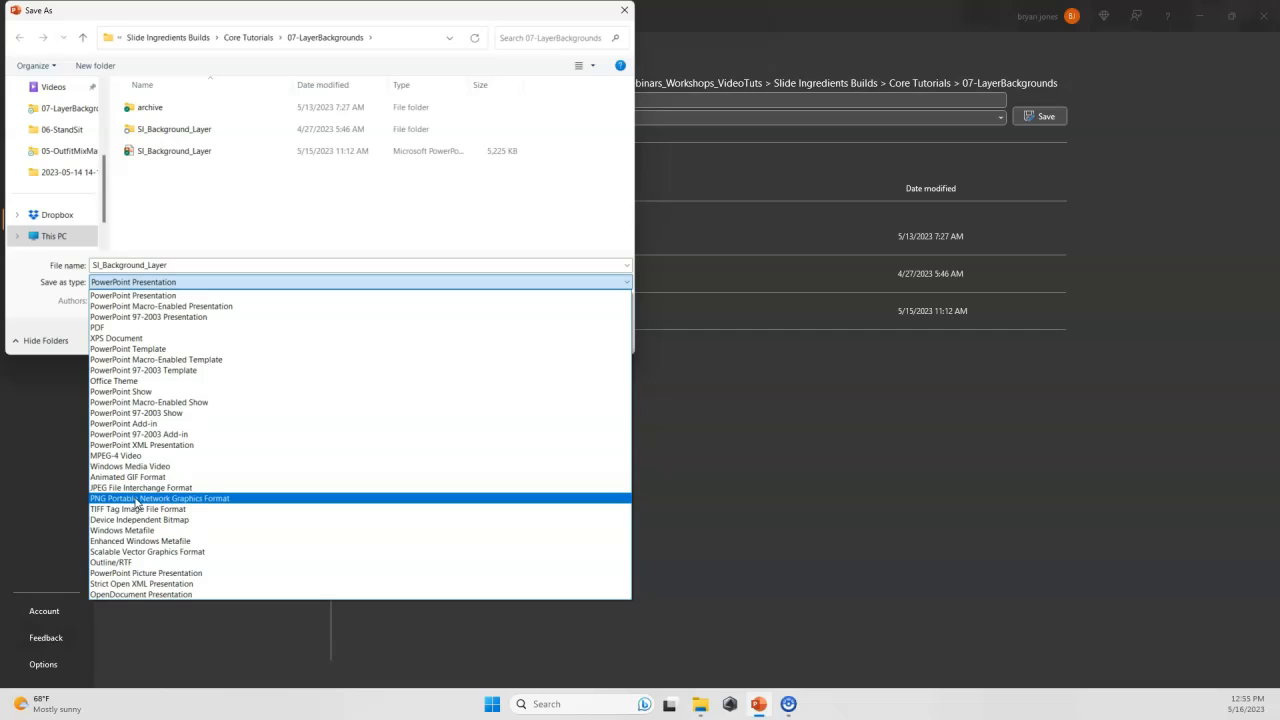
pyautogui.click(148, 552)
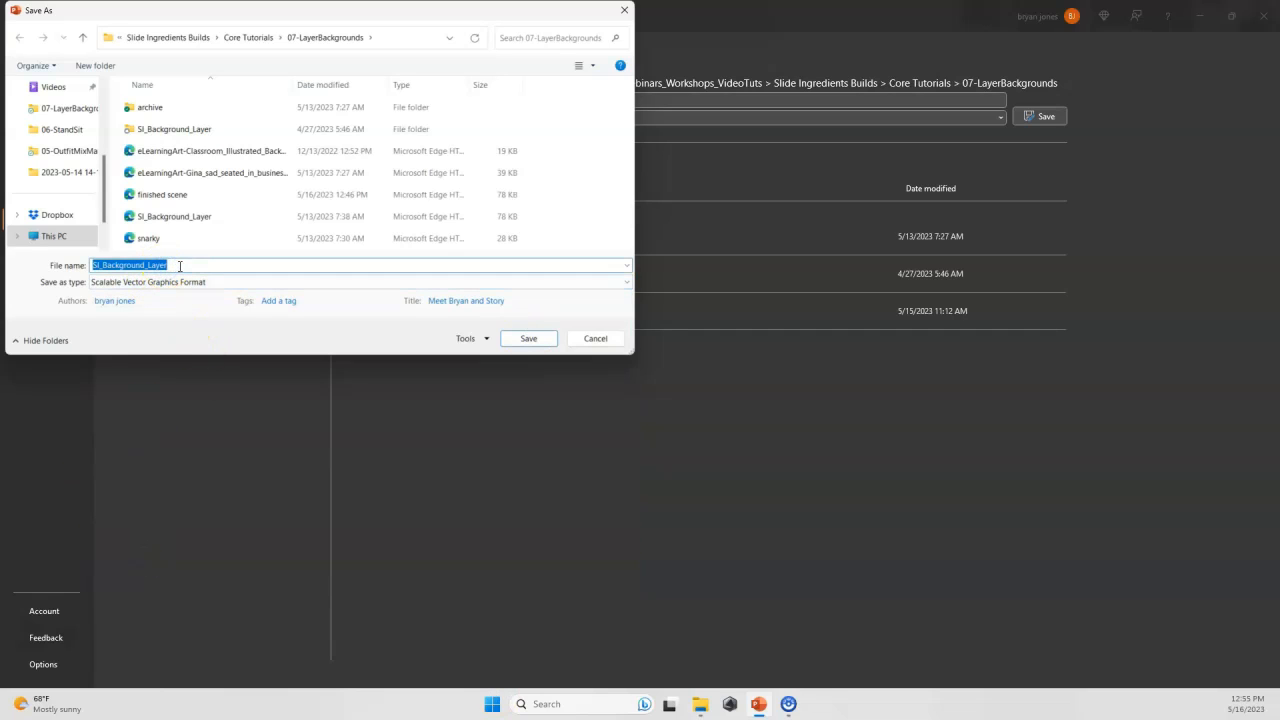
pyautogui.write('final scen')
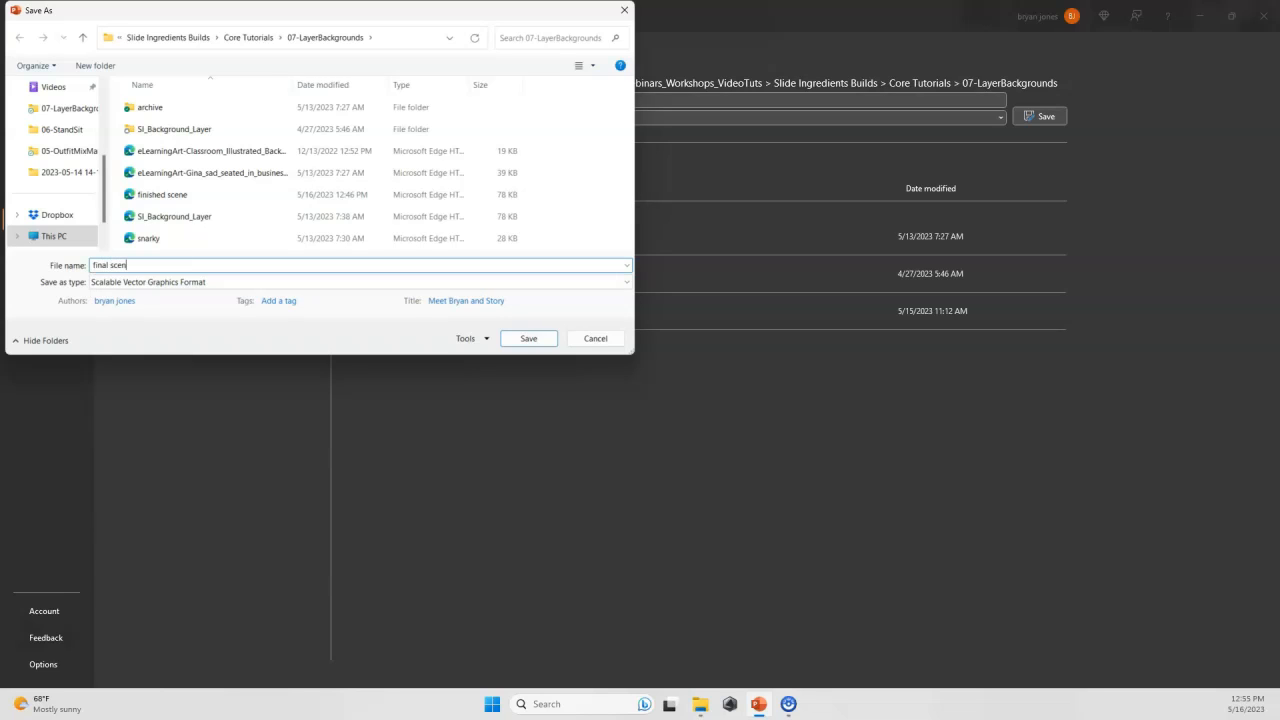
pyautogui.write('teacher student')
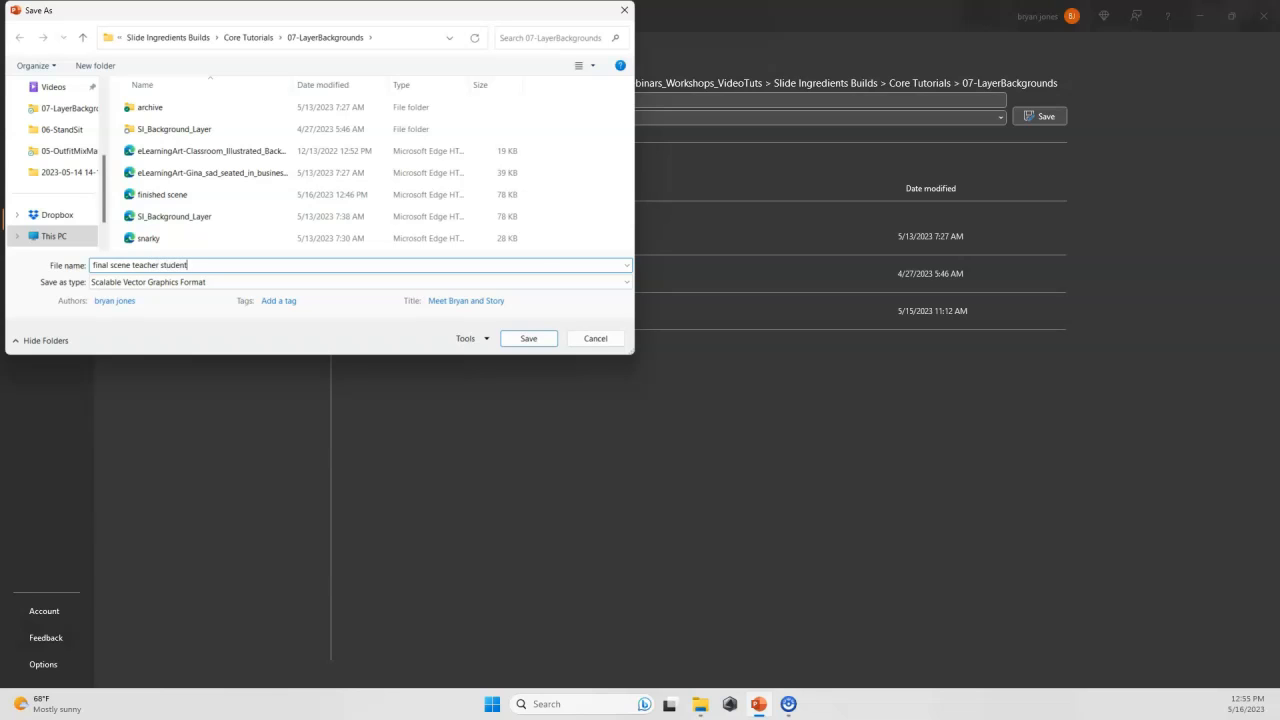
pyautogui.click(528, 338)
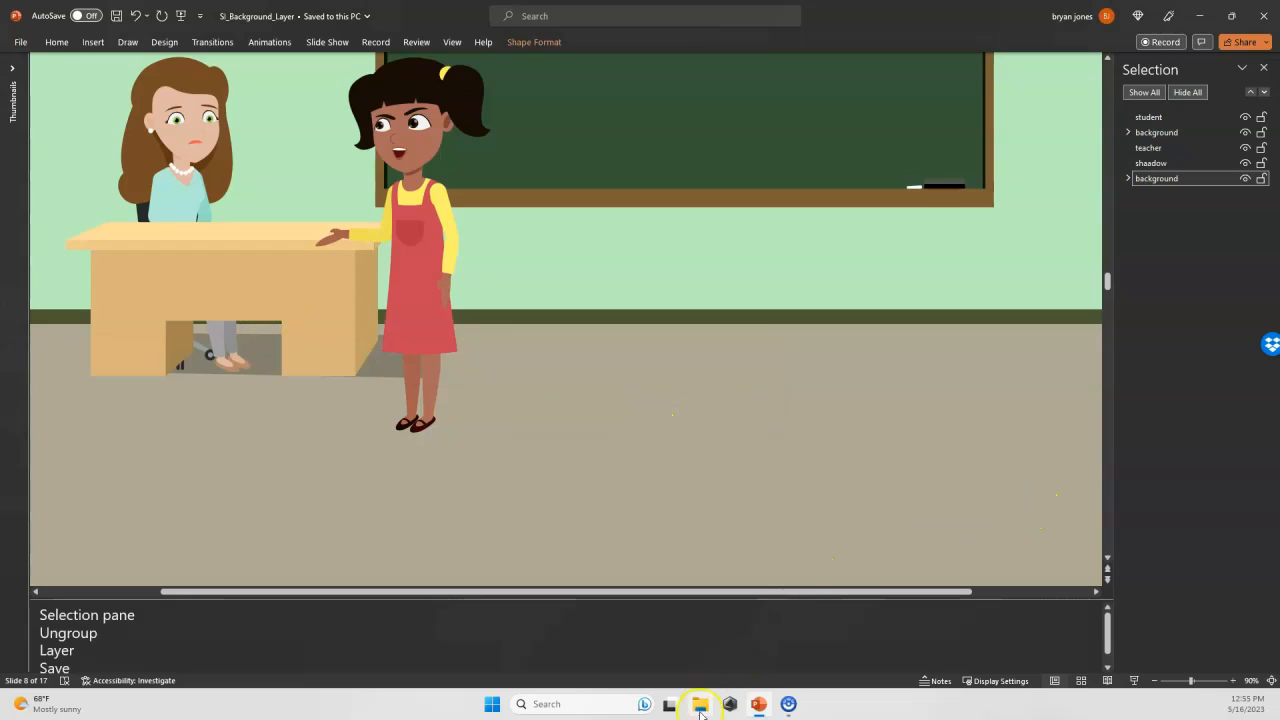
# Drag the saved SVG from File Explorer onto the slide as a single graphic
pyautogui.click(1244, 148)
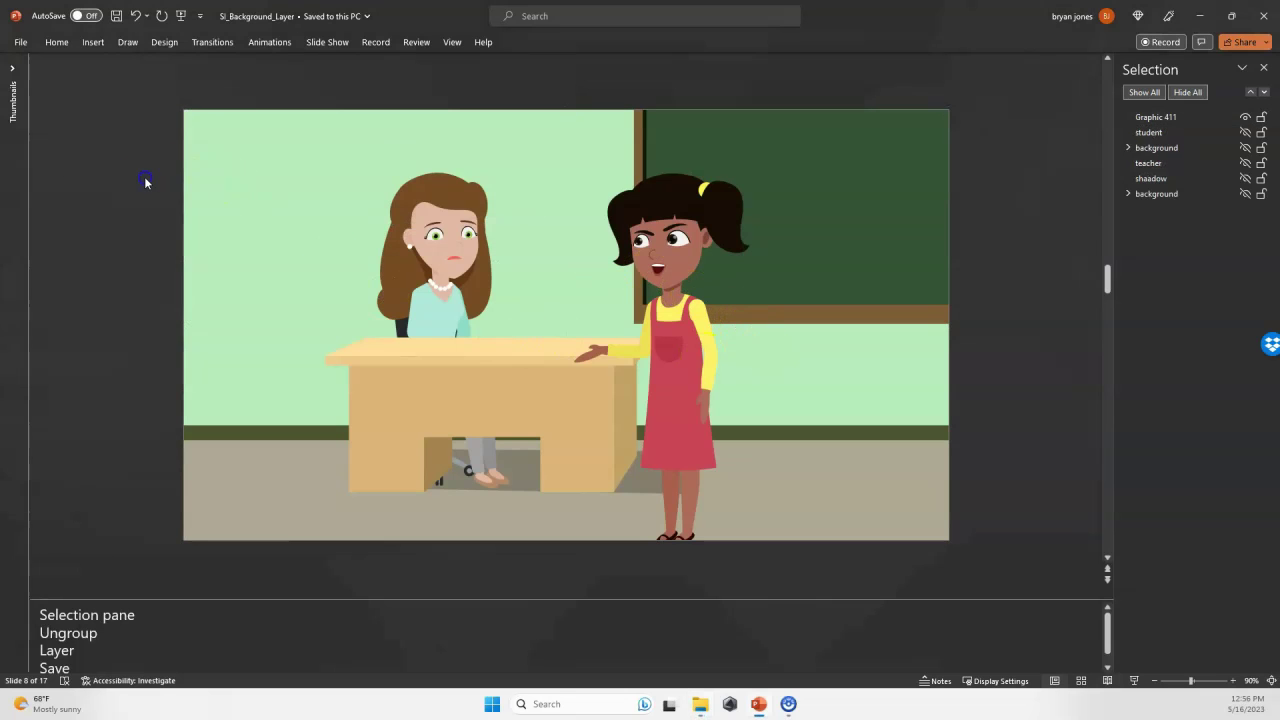
pyautogui.moveTo(144, 292)
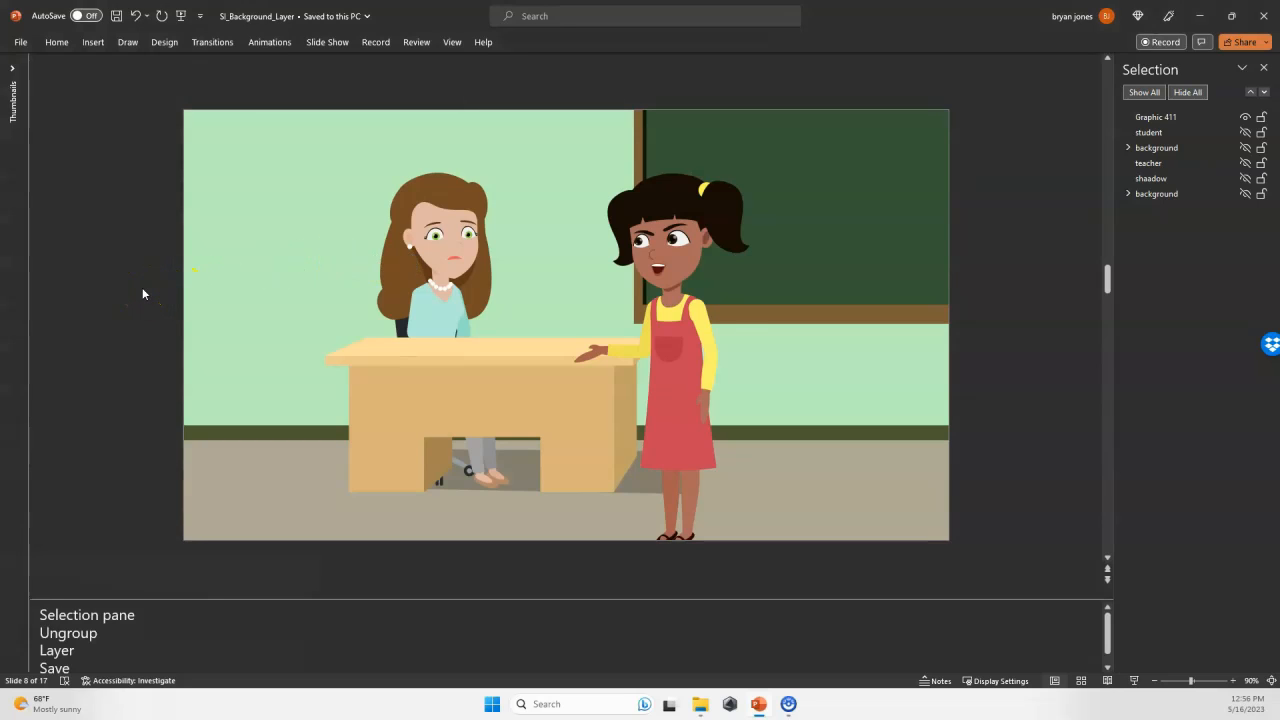